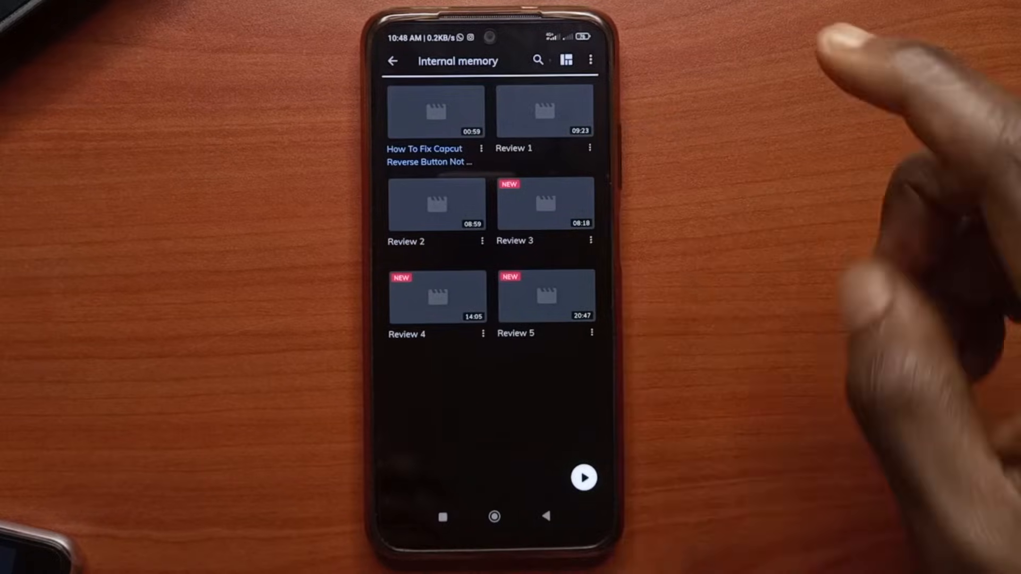
# - View Review 1's file properties and dismiss them
pyautogui.click(590, 147)
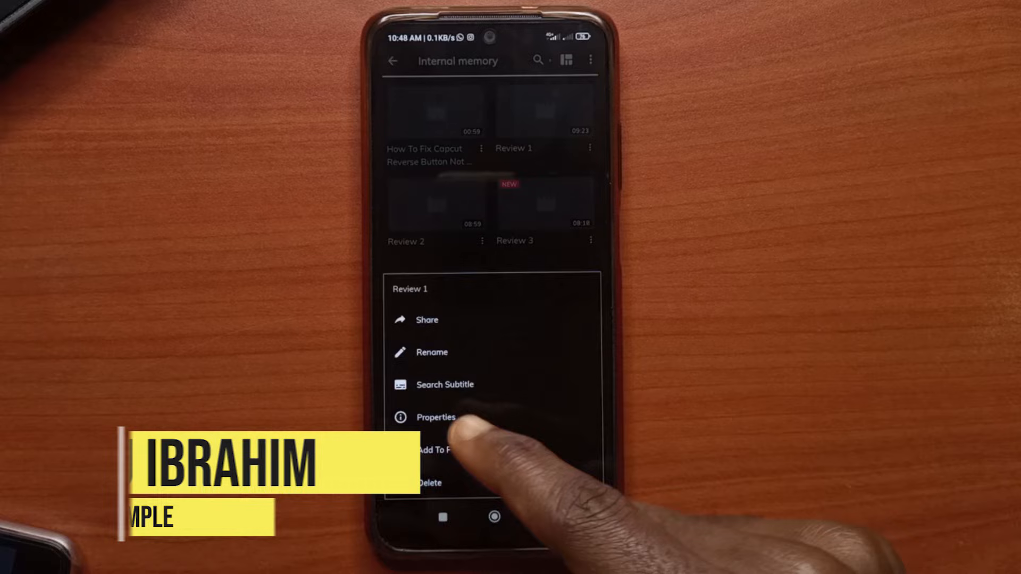
pyautogui.click(435, 416)
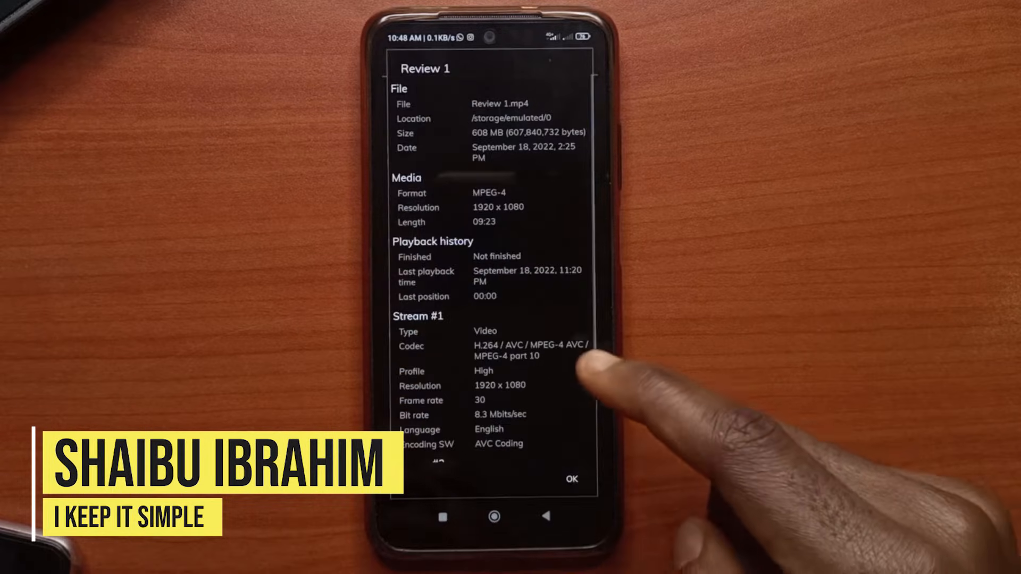
pyautogui.click(571, 479)
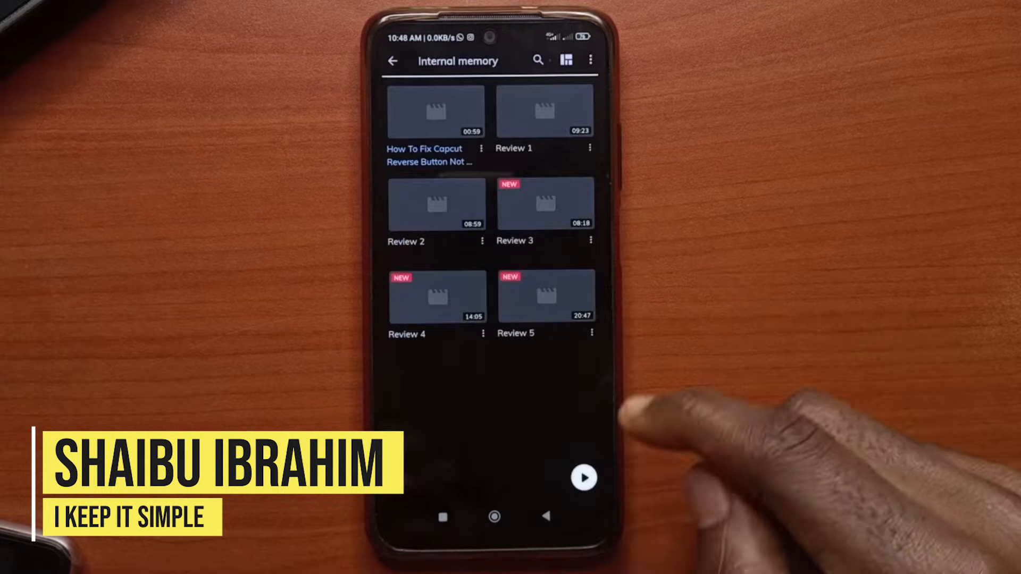
# - View Review 3's properties, dismiss them, and bring up Review 4's 1.0 GB details
pyautogui.click(592, 241)
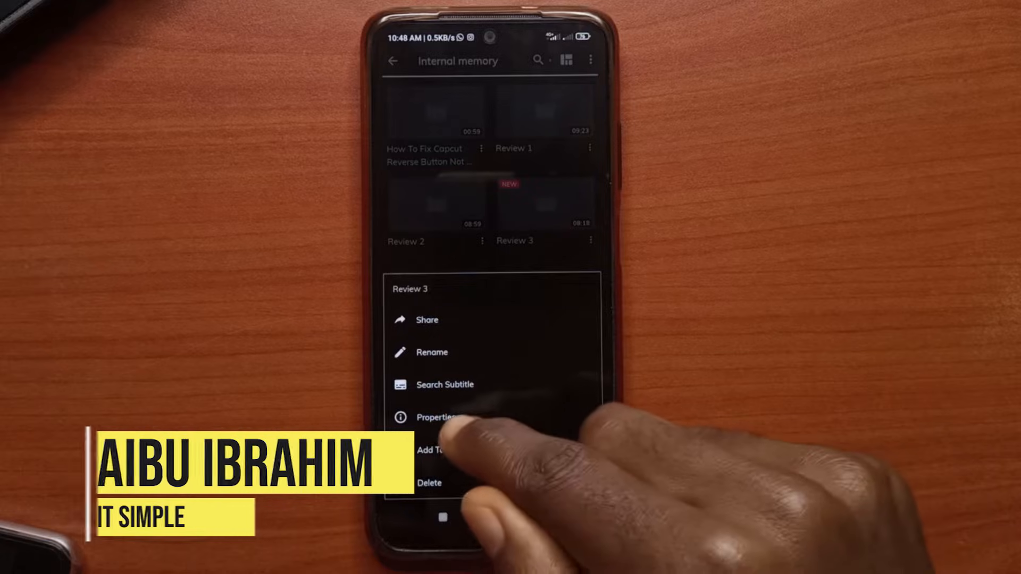
pyautogui.click(439, 417)
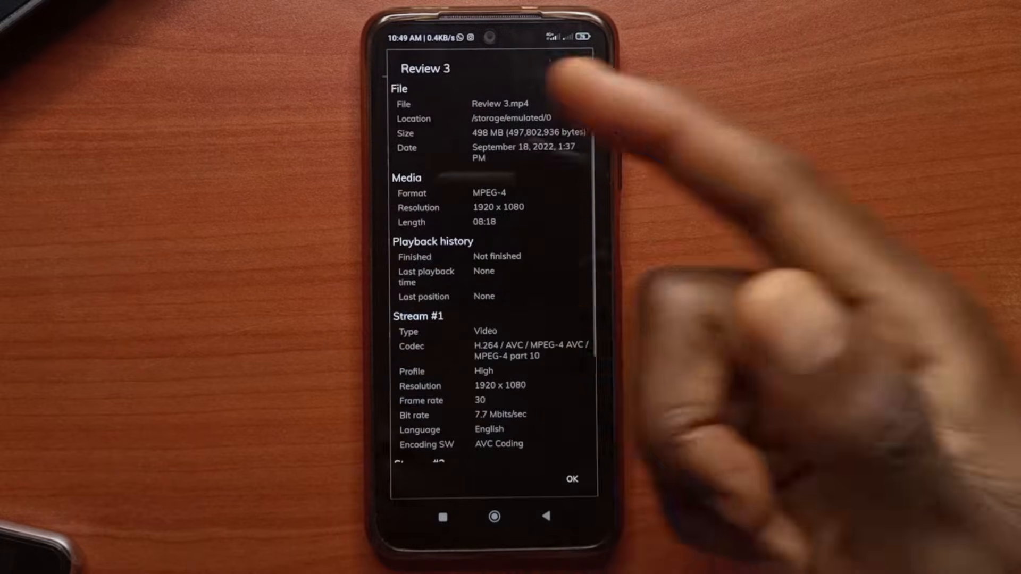
pyautogui.click(570, 480)
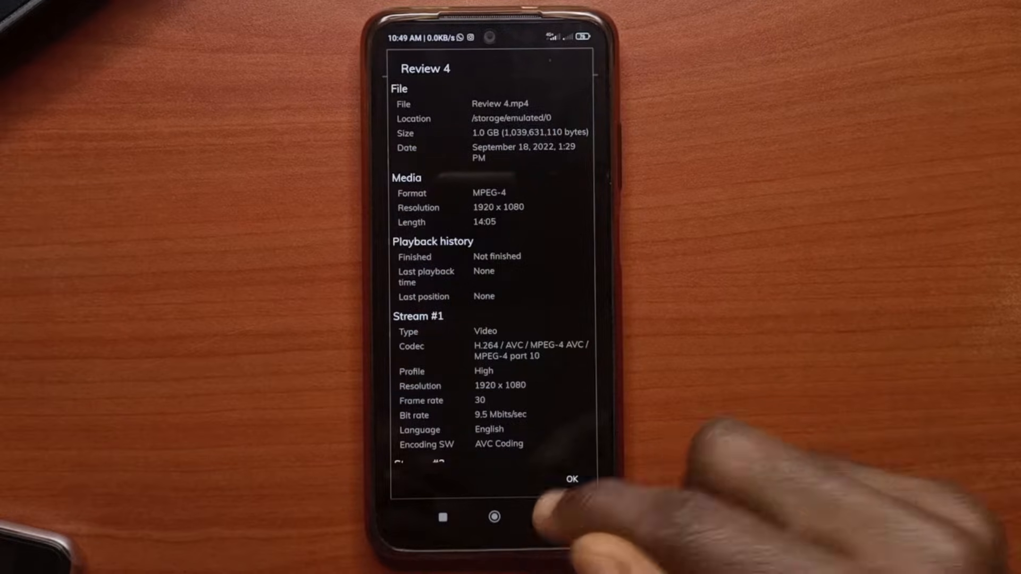
pyautogui.click(572, 479)
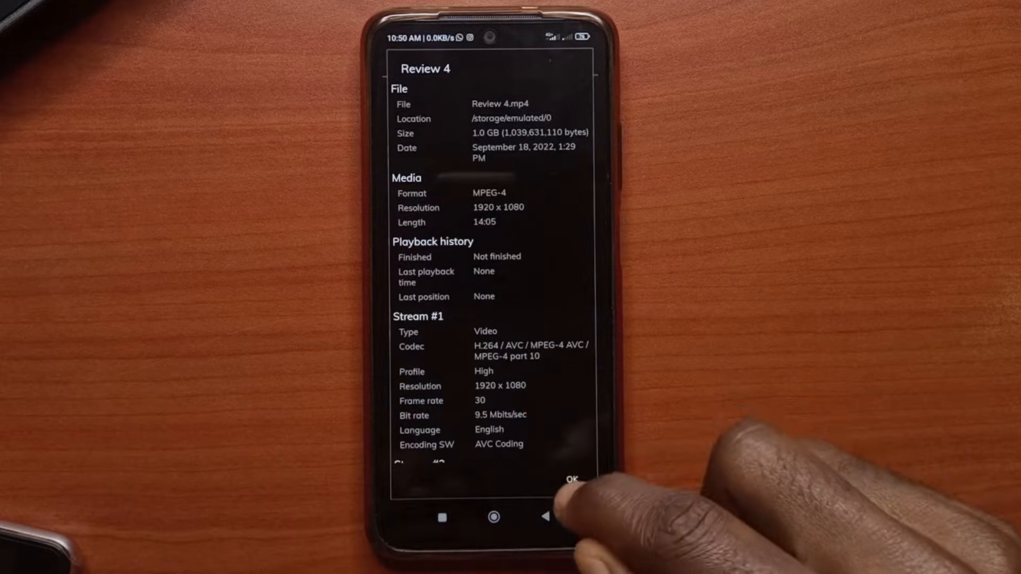
# - Dismiss Review 4's 1.0 GB properties dialog
pyautogui.click(572, 478)
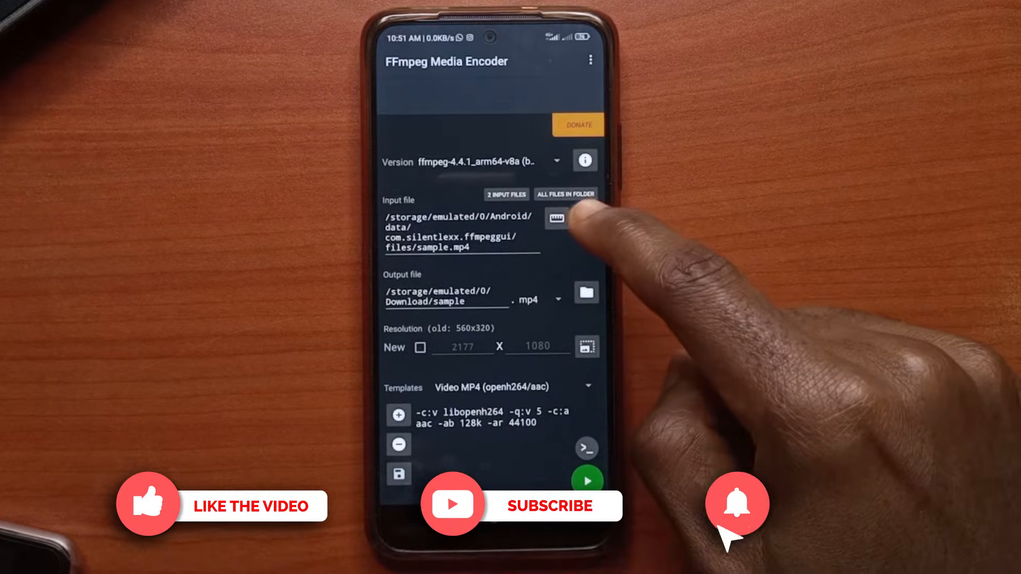
# - Start picking the input video from the encoder's Input file setting
pyautogui.click(555, 218)
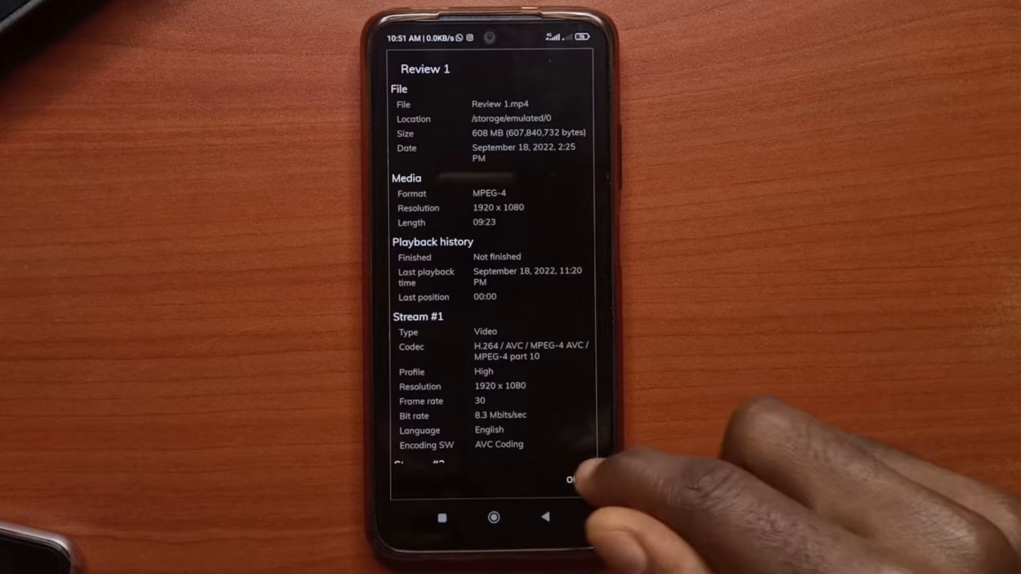
# - Dismiss Review 1's 608 MB properties, leaving Review 1.mp4 as encoder input
pyautogui.click(572, 480)
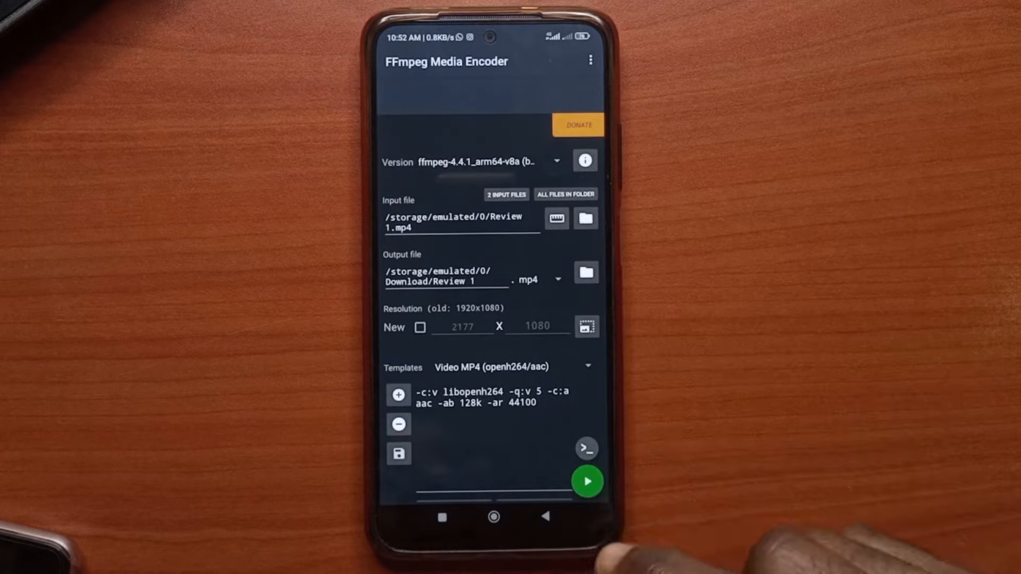
# - Select Review 4.mp4 as input, output to Download, and add it to the queue
pyautogui.click(587, 481)
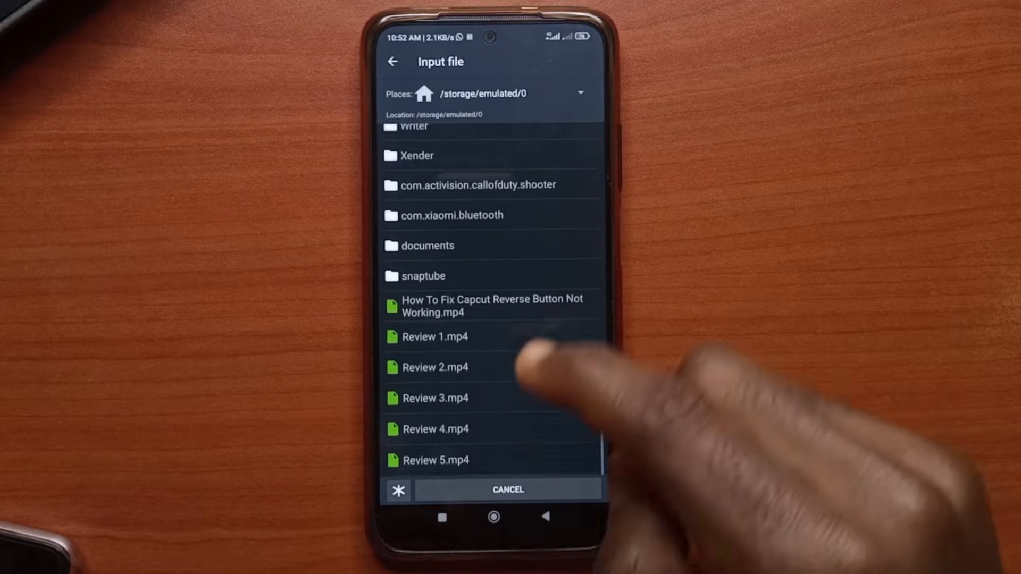
pyautogui.click(435, 429)
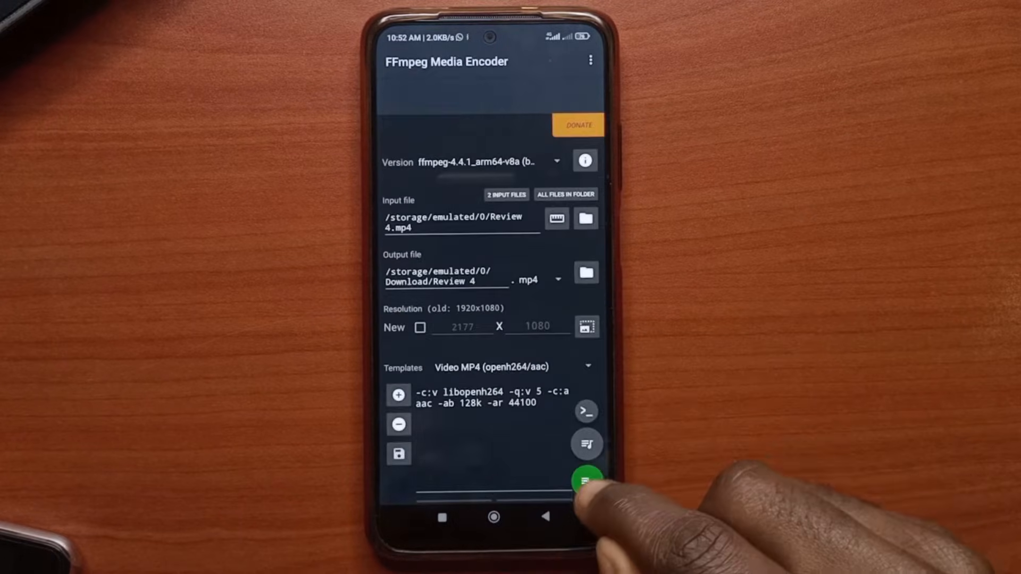
pyautogui.click(585, 480)
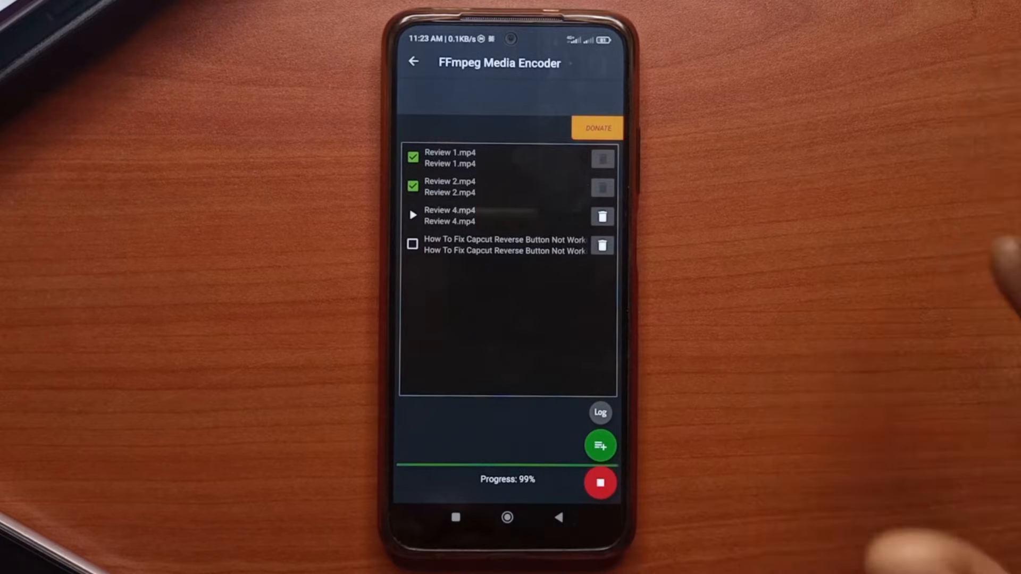
# - Start the queued batch compression of Review 1, 2 and 4
pyautogui.click(599, 483)
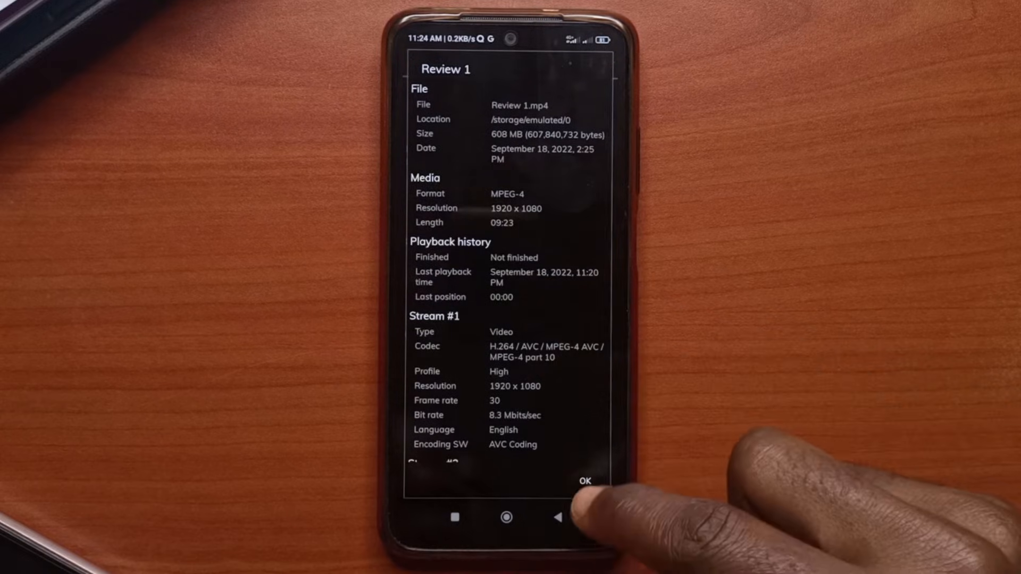
# - Check the compressed Review 1 in Download at 60 MB against the 608 MB original
pyautogui.click(583, 482)
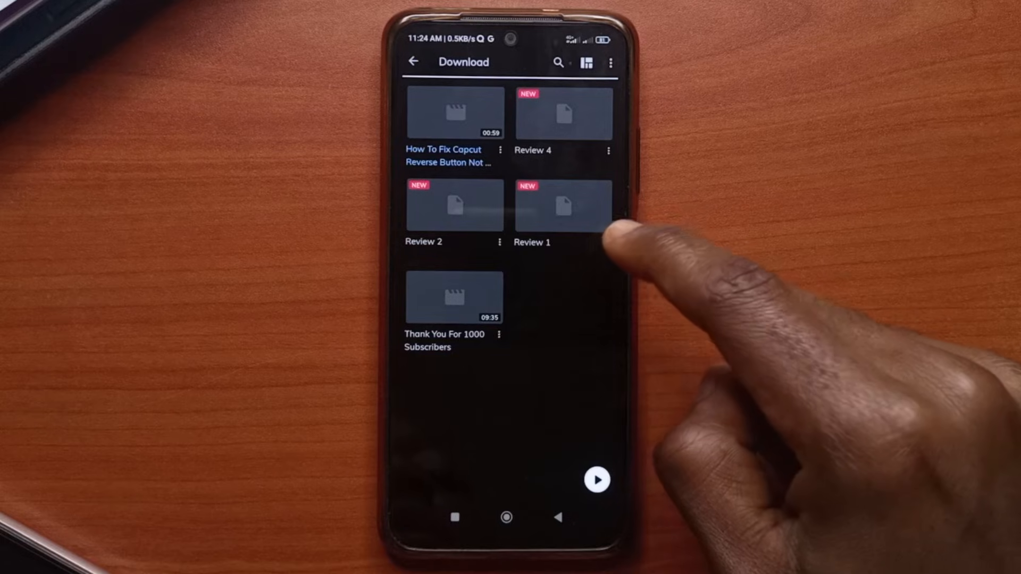
pyautogui.click(608, 242)
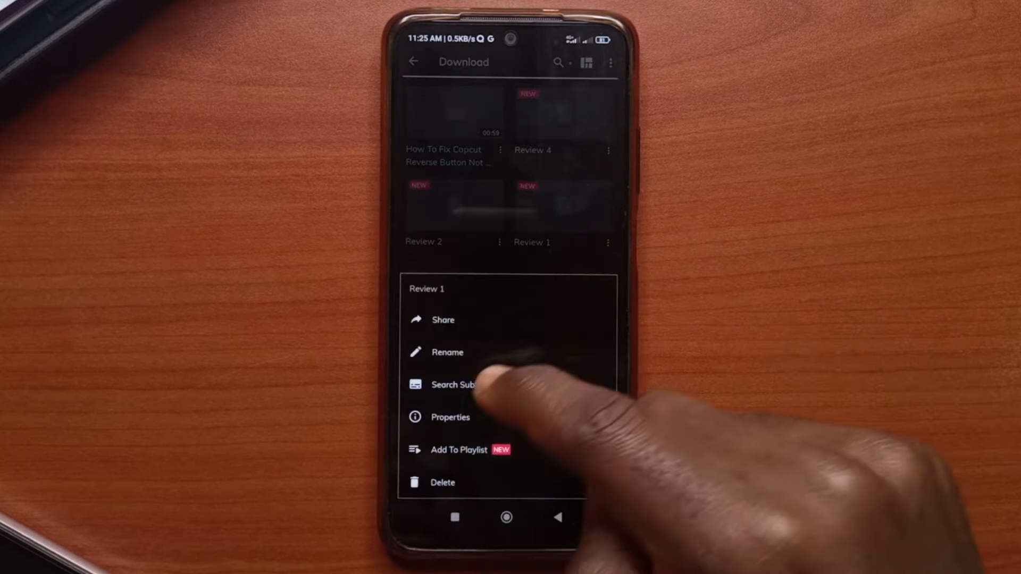
pyautogui.click(450, 417)
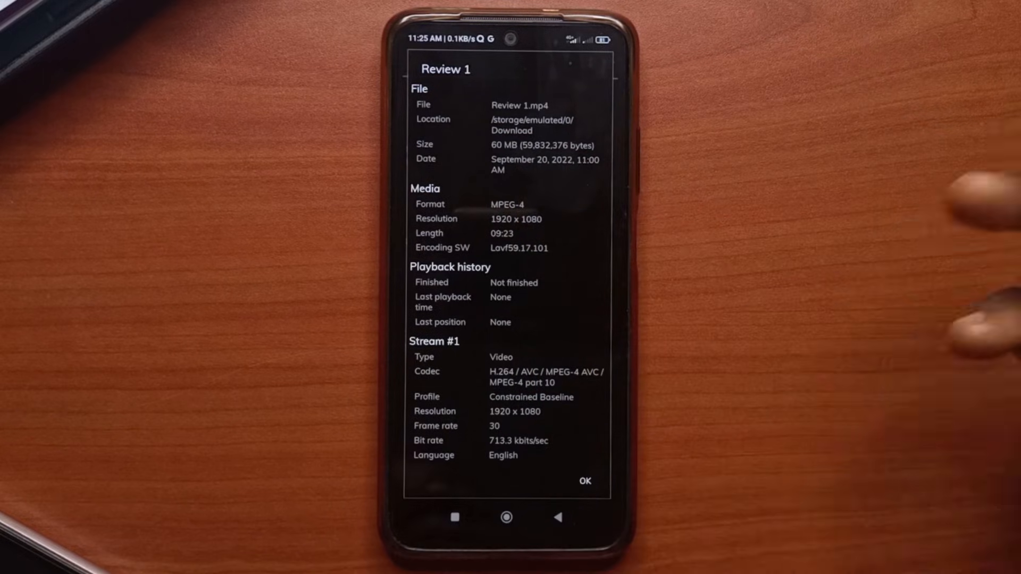
pyautogui.click(583, 481)
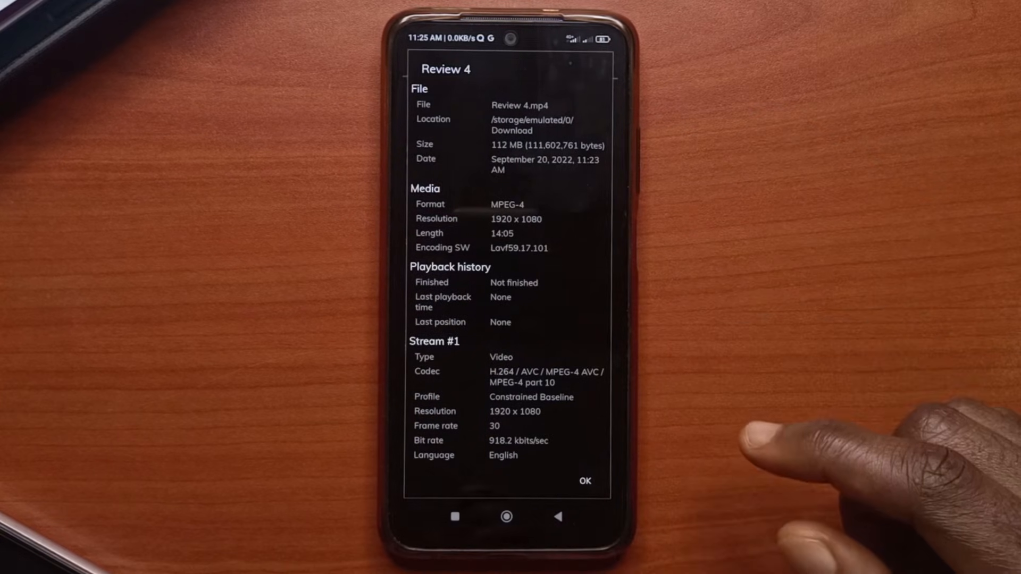
# - Confirm compressed Review 4 at 112 MB, then view the CapCut reverse button video's details
pyautogui.click(584, 481)
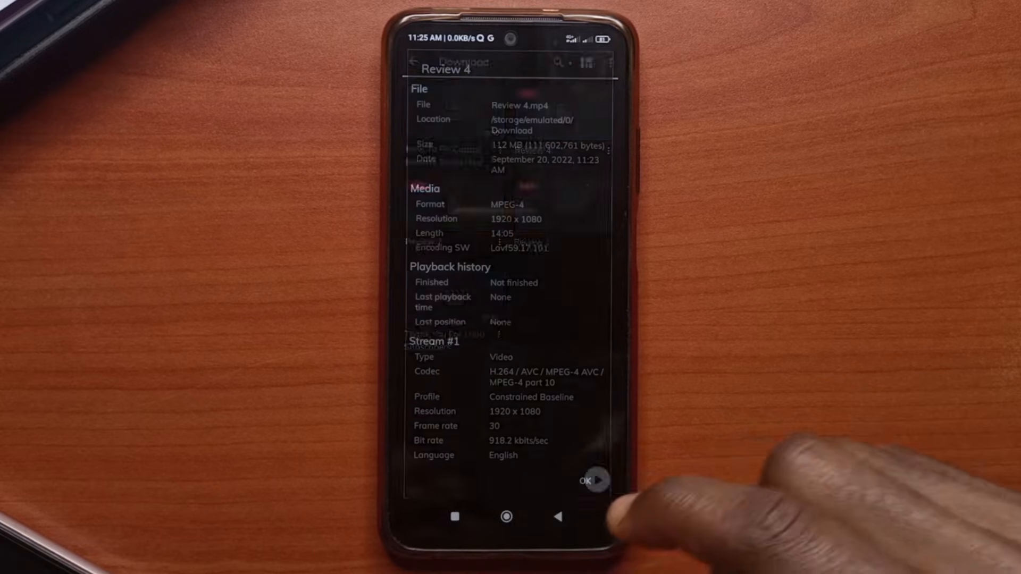
pyautogui.click(583, 481)
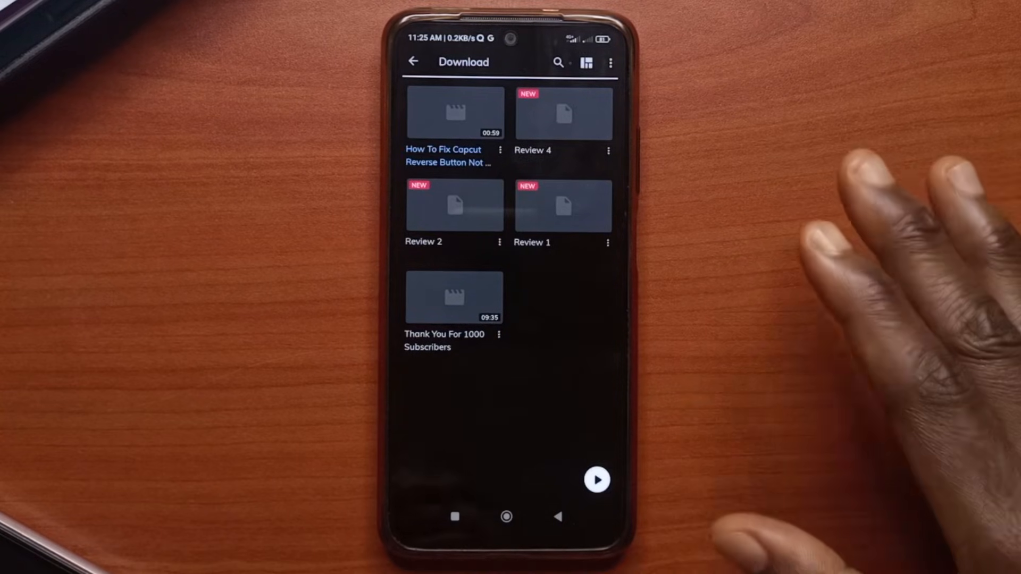
pyautogui.click(500, 150)
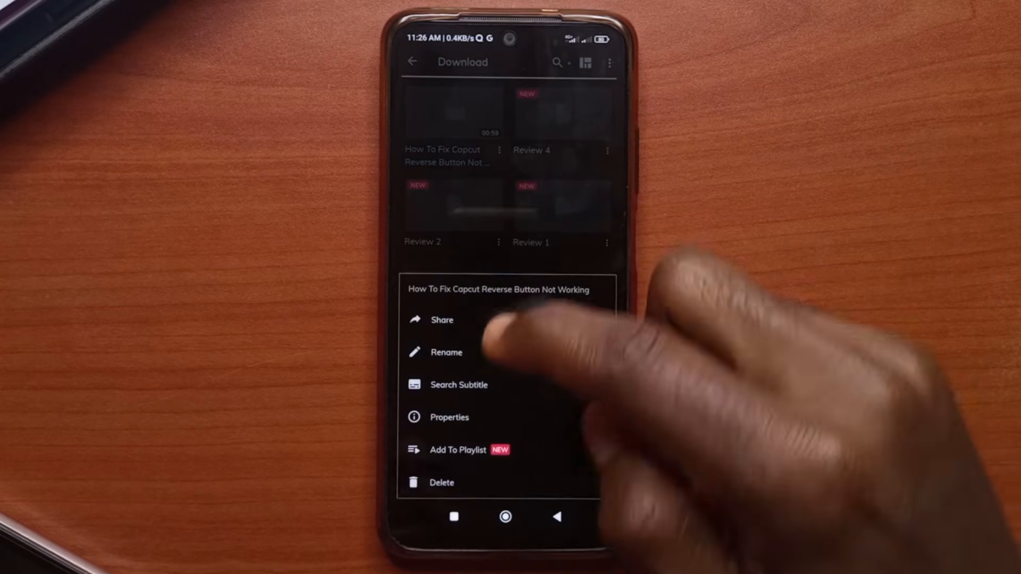
pyautogui.click(448, 416)
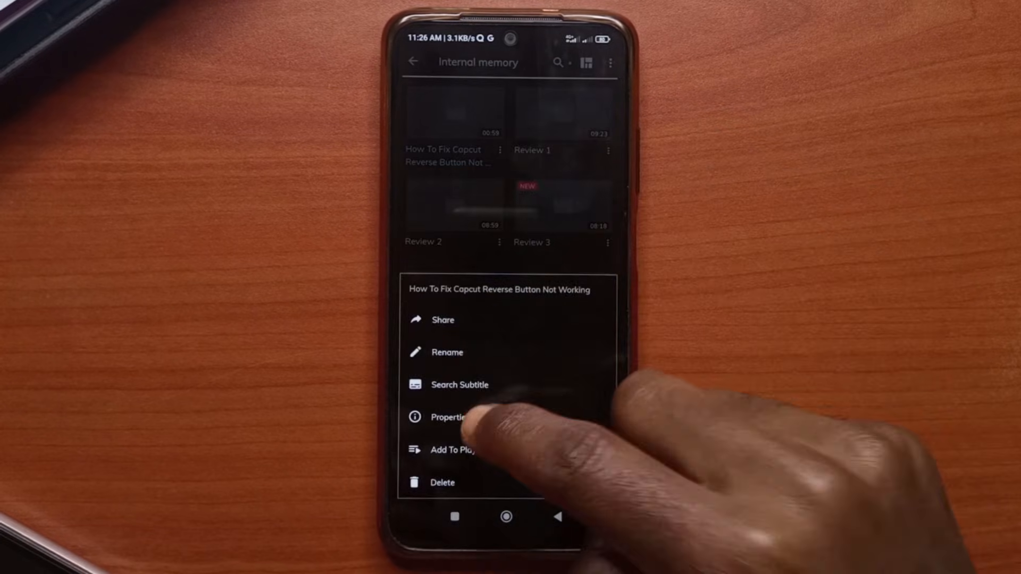
pyautogui.click(448, 417)
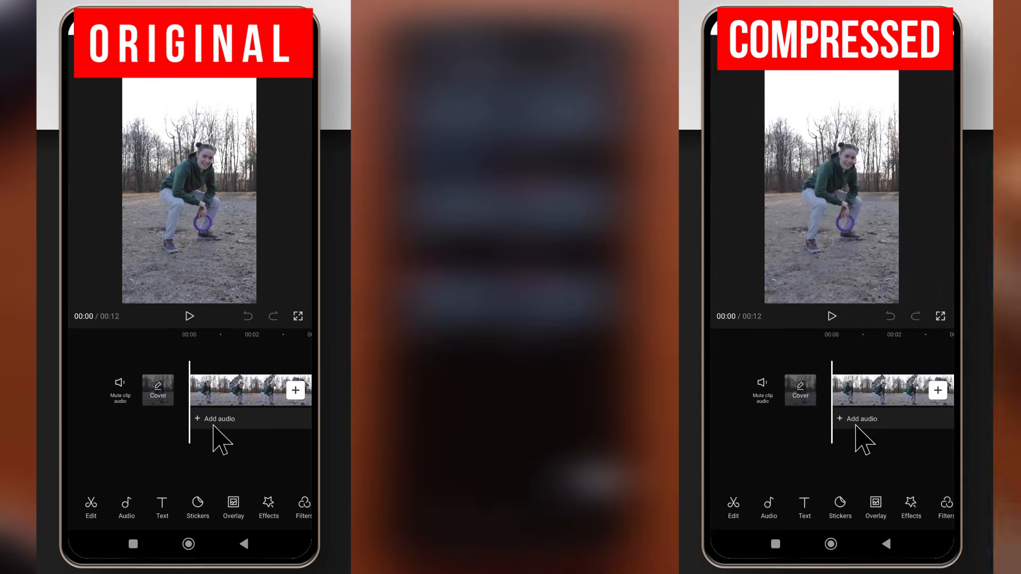
pyautogui.moveTo(225, 466)
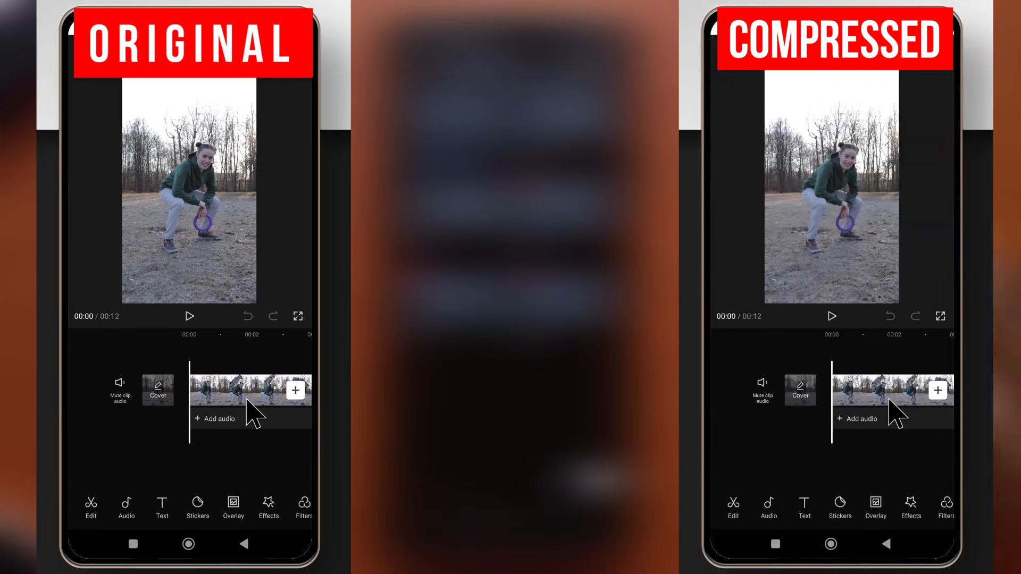
pyautogui.moveTo(224, 512)
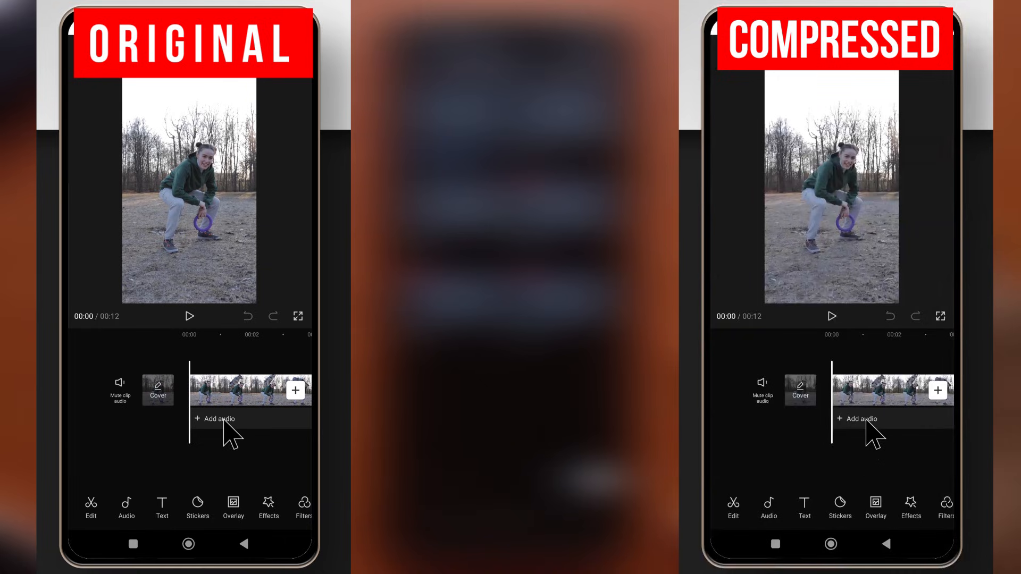
pyautogui.moveTo(267, 303)
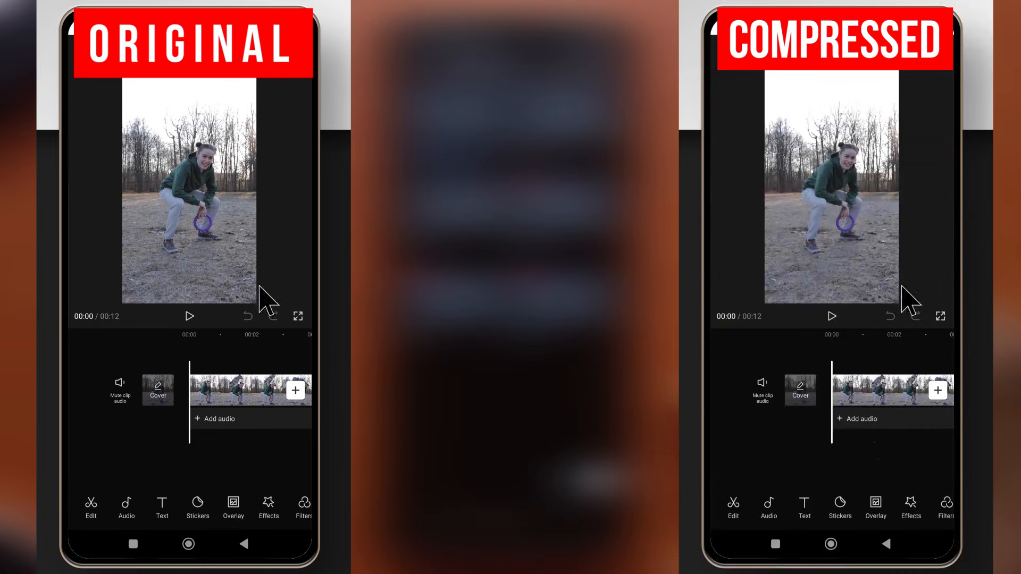